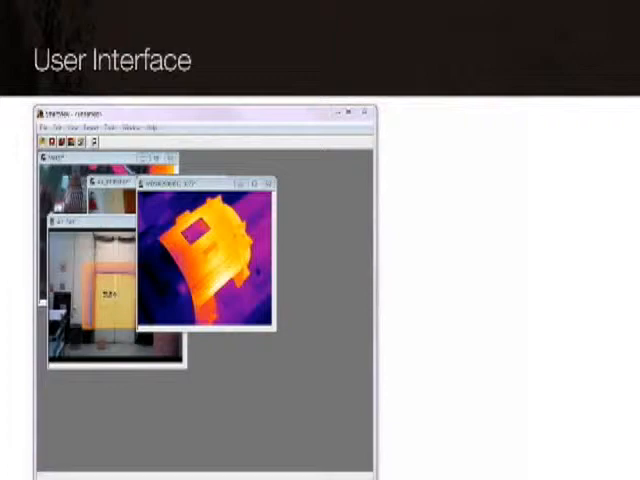
Bring the building-entrance thermal image up in its own image window.
{"action": "left_click", "coordinate": [132, 128]}
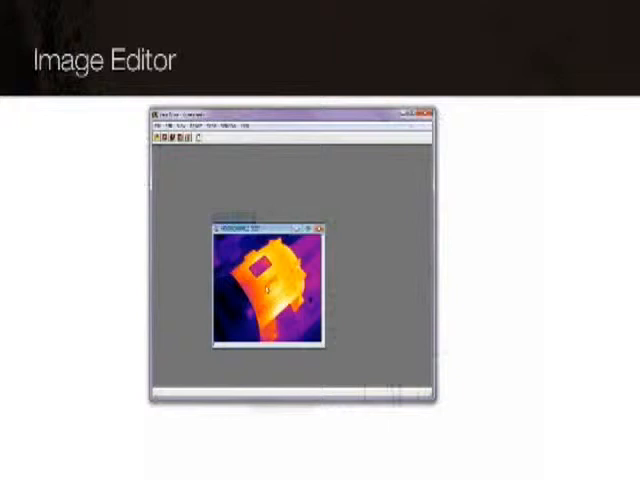
Open the thermal image in the Image Editor via its context menu.
{"action": "right_click", "coordinate": [270, 290]}
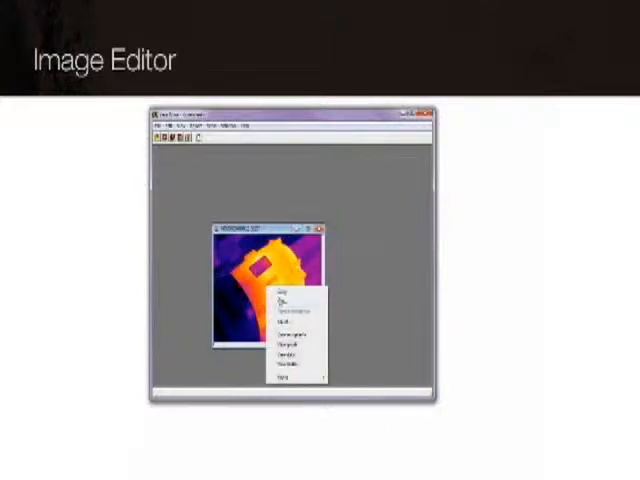
{"action": "left_click", "coordinate": [290, 320]}
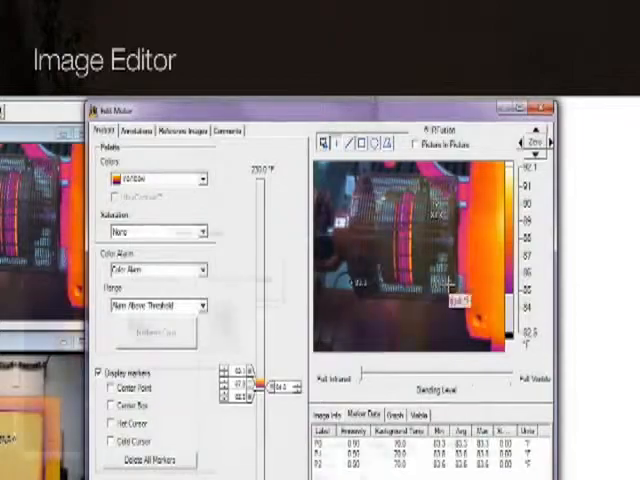
Show the Quick Report Settings listing pages, measurements and image details to include.
{"action": "left_click", "coordinate": [180, 132]}
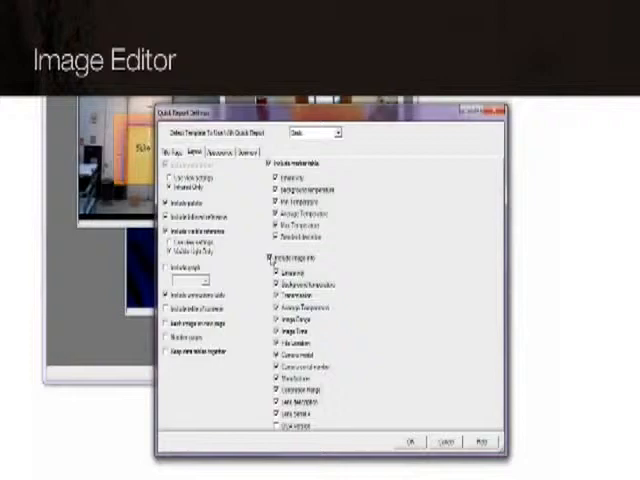
Start the Report Wizard and choose a different report template from the list.
{"action": "left_click", "coordinate": [272, 260]}
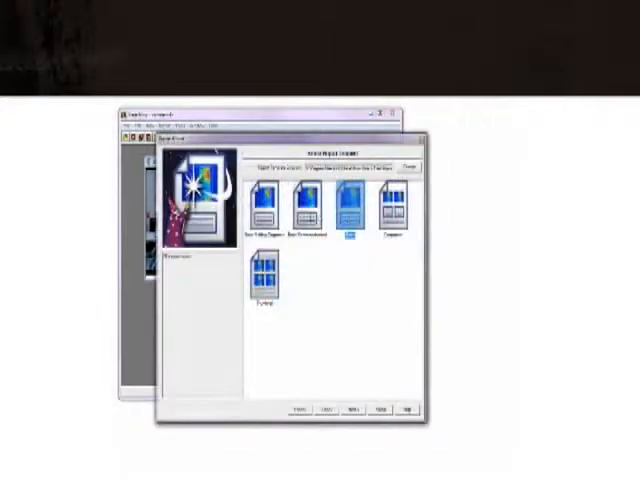
{"action": "left_click", "coordinate": [304, 200]}
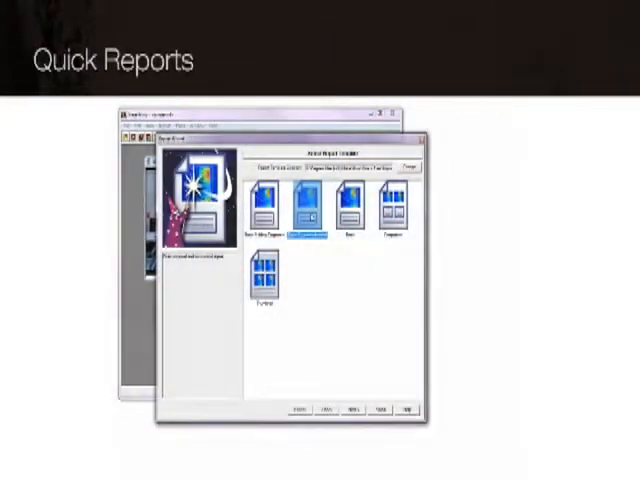